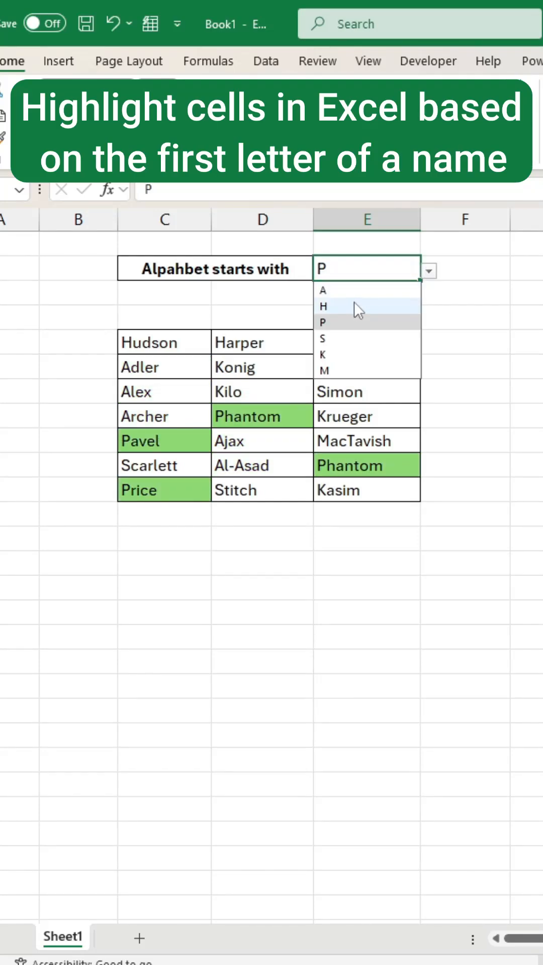
- Make E2 a letter dropdown sourced from H3:H8, then start a formula-based conditional formatting rule
click(322, 338)
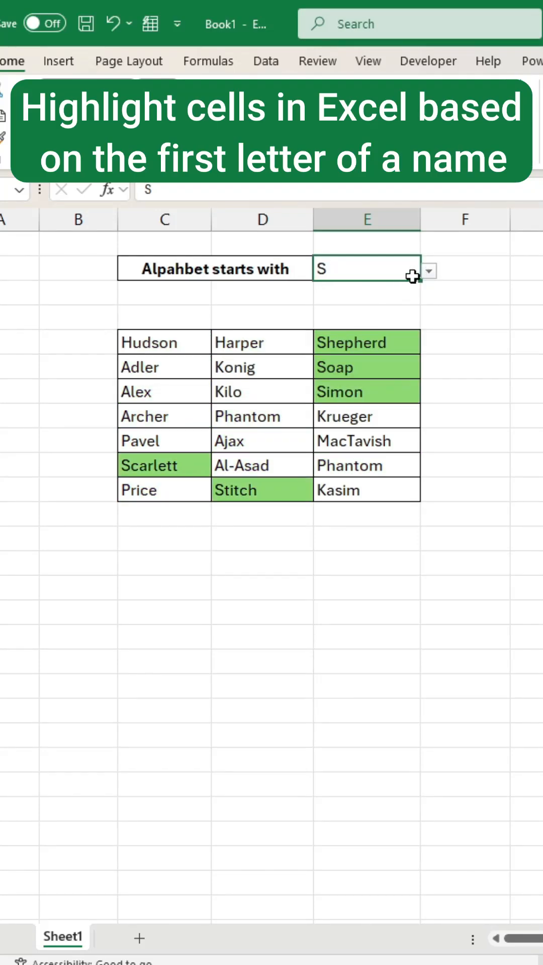
text(K)
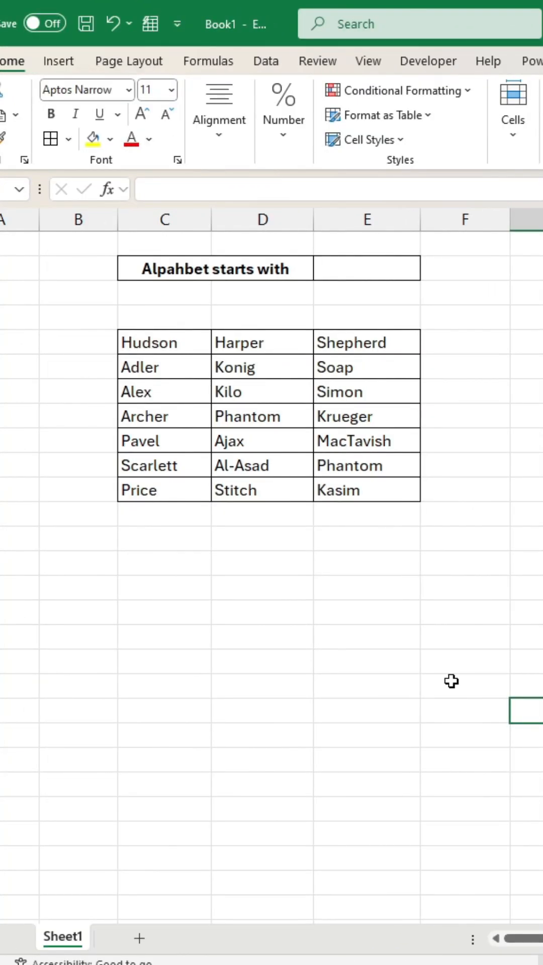
click(366, 269)
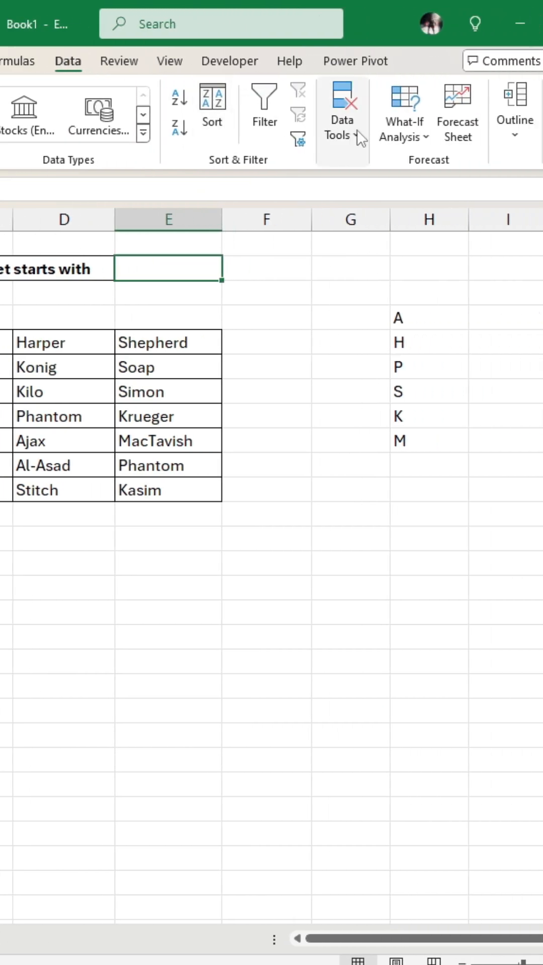
click(340, 111)
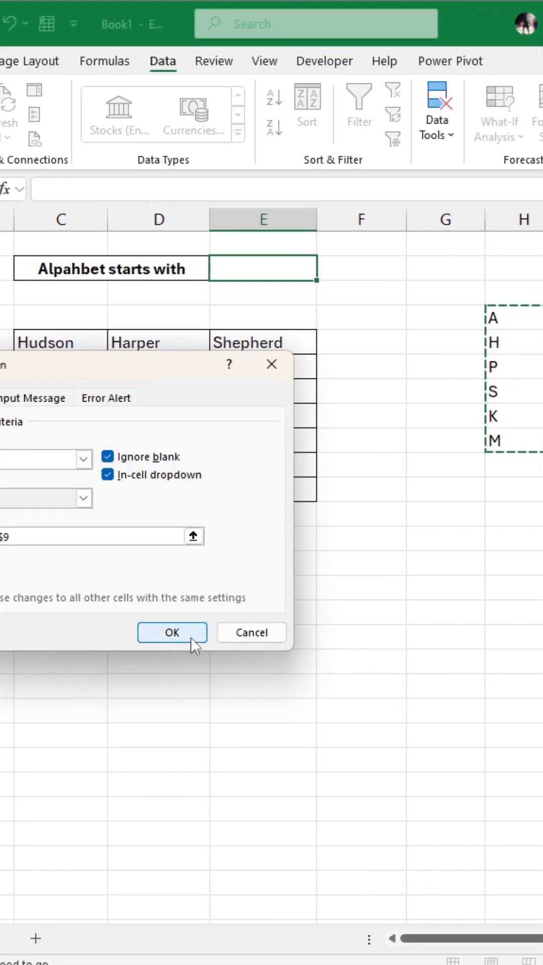
click(172, 632)
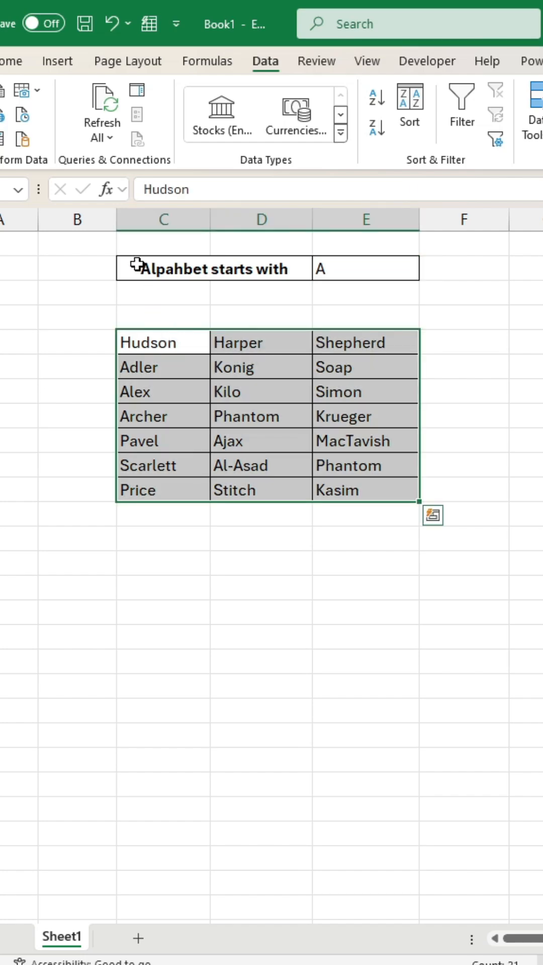
click(398, 90)
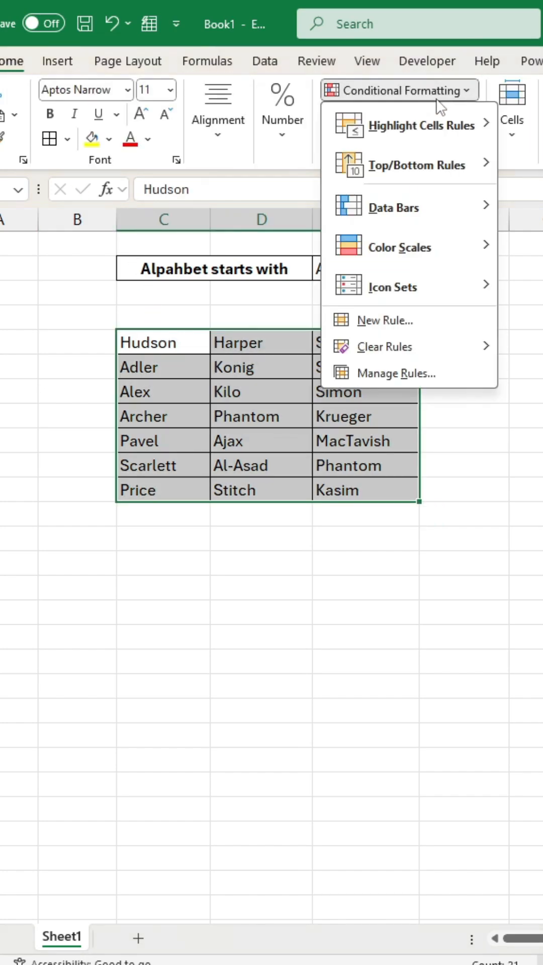
click(383, 319)
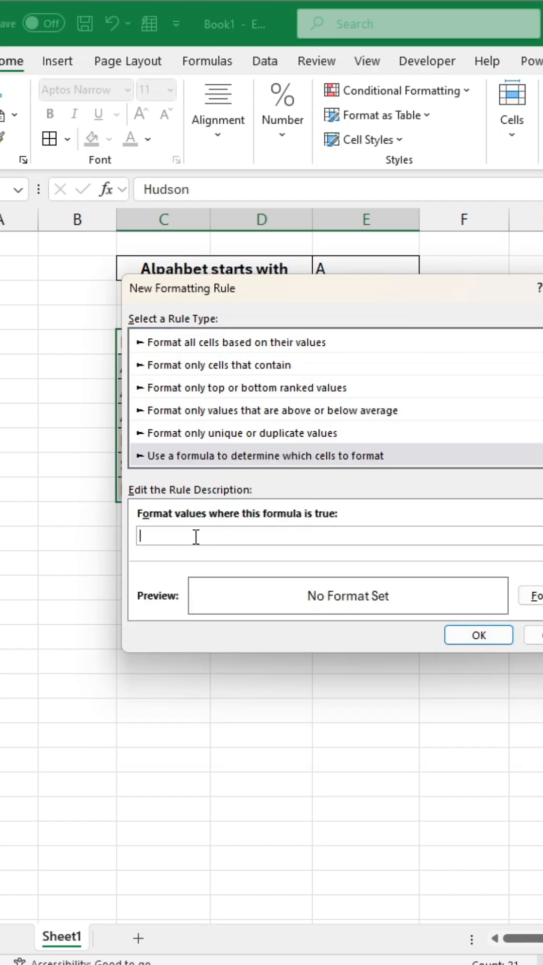
- Enter the rule formula =COUNTIF(C5,$E$2&"*") for the name cells
text(=countif()
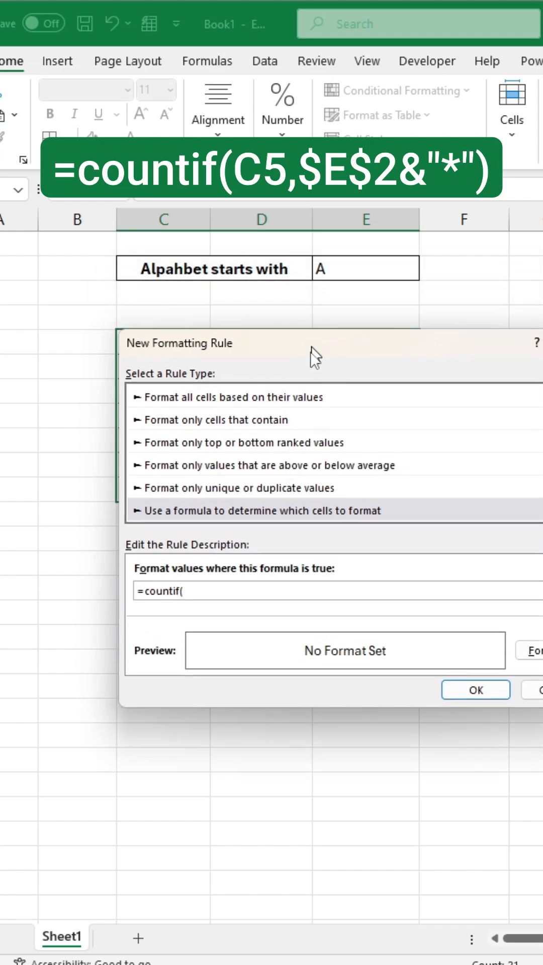
click(161, 343)
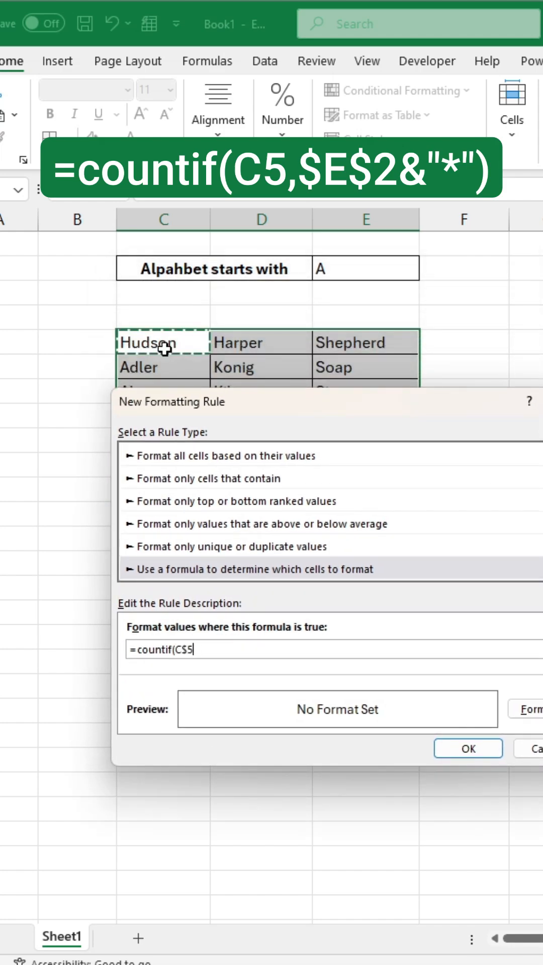
text(,)
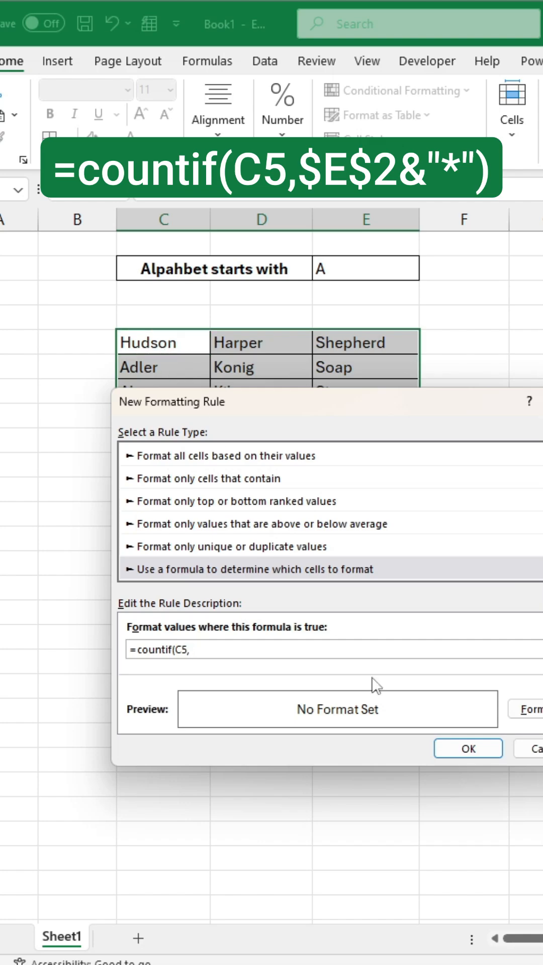
text($E$2&")
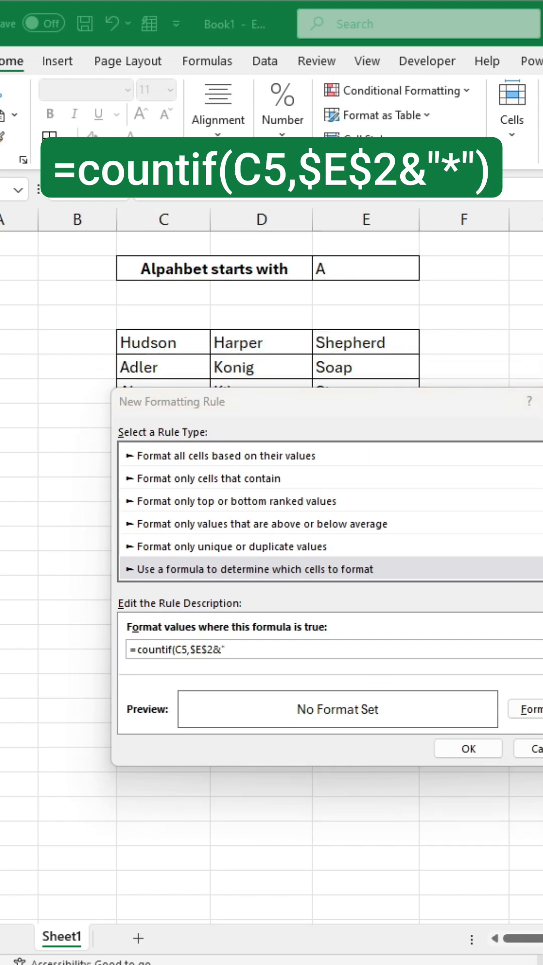
text(*)
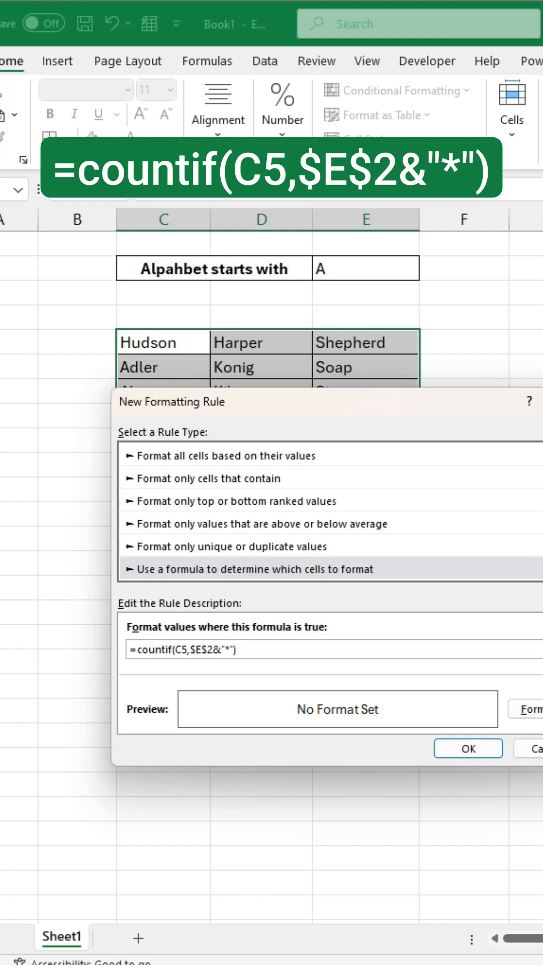
- Give matching names a light green fill
click(524, 709)
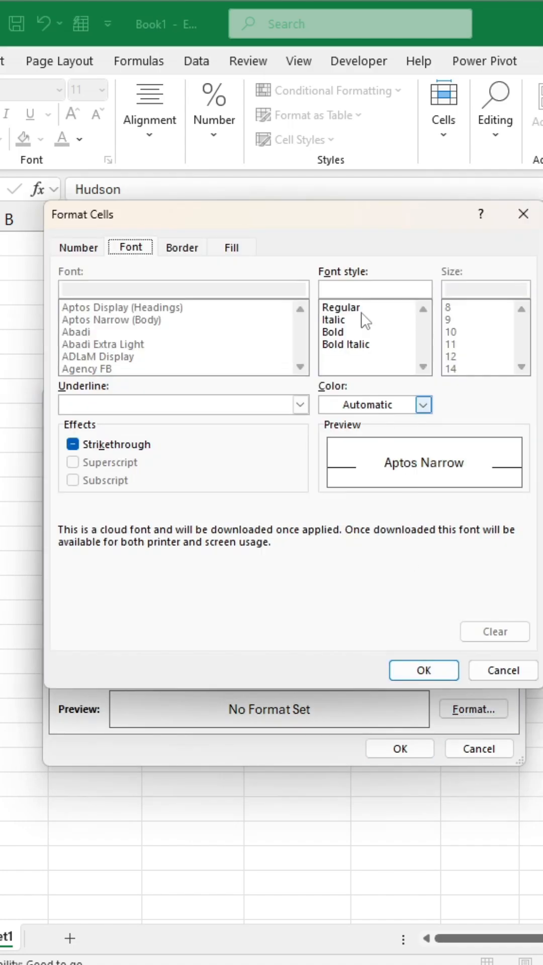
click(232, 247)
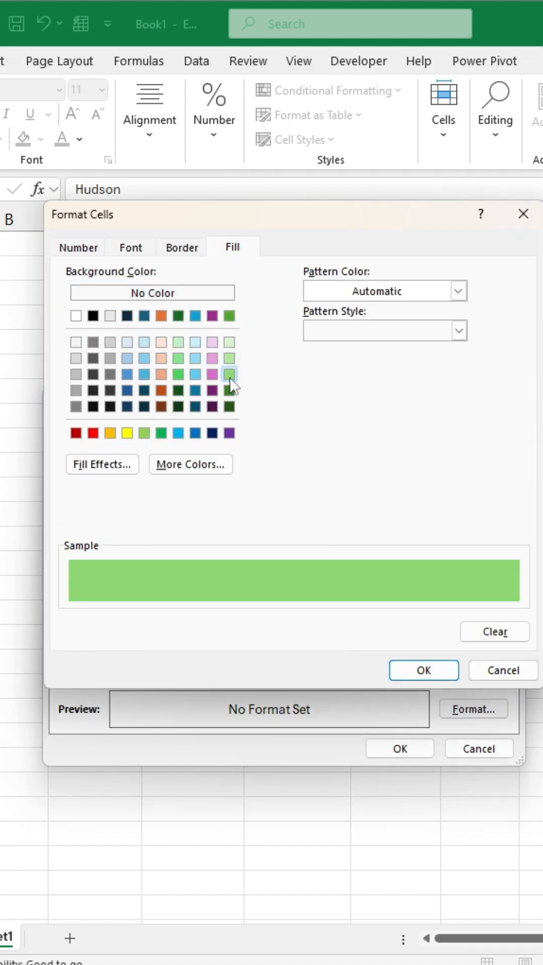
click(422, 669)
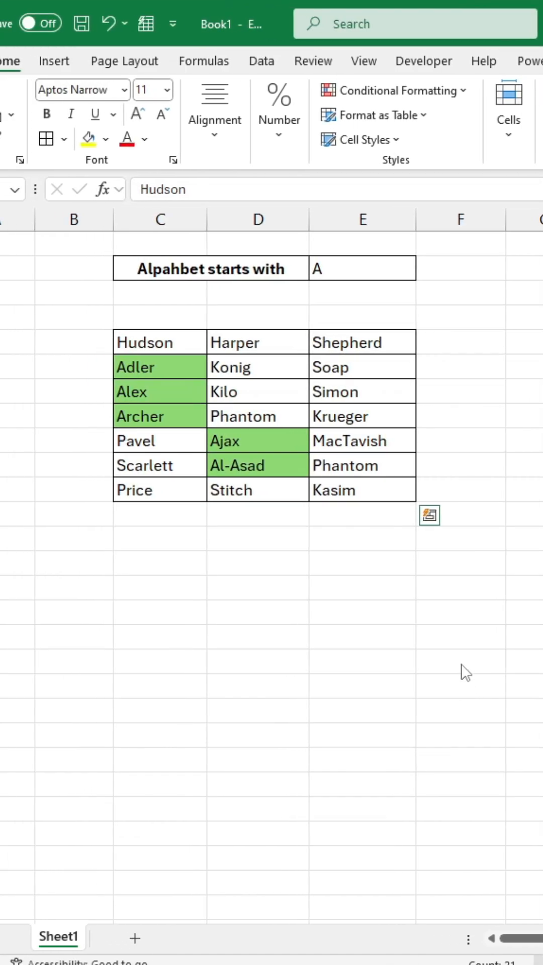
- Switch the E2 dropdown to S, highlighting Shepherd, Soap, Simon, Scarlett and Stitch
click(362, 268)
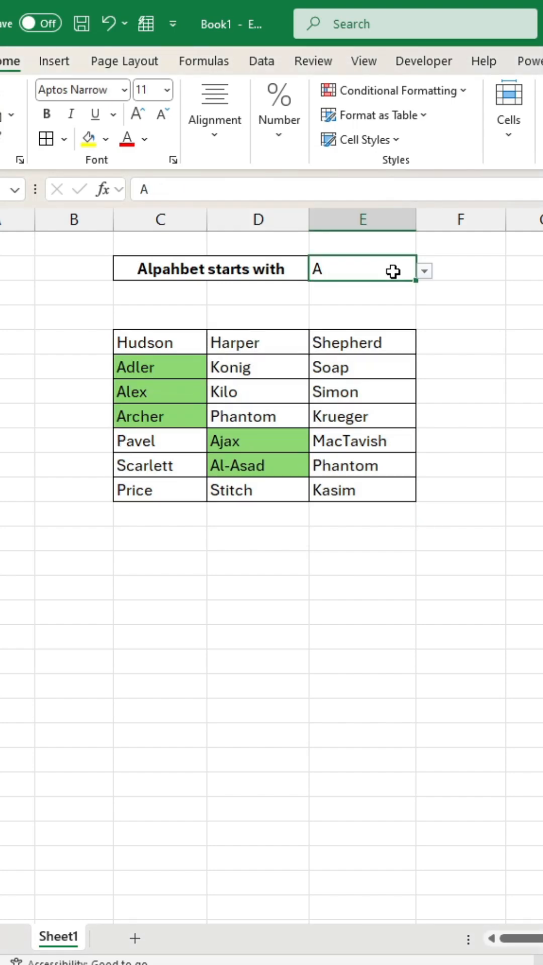
text(P)
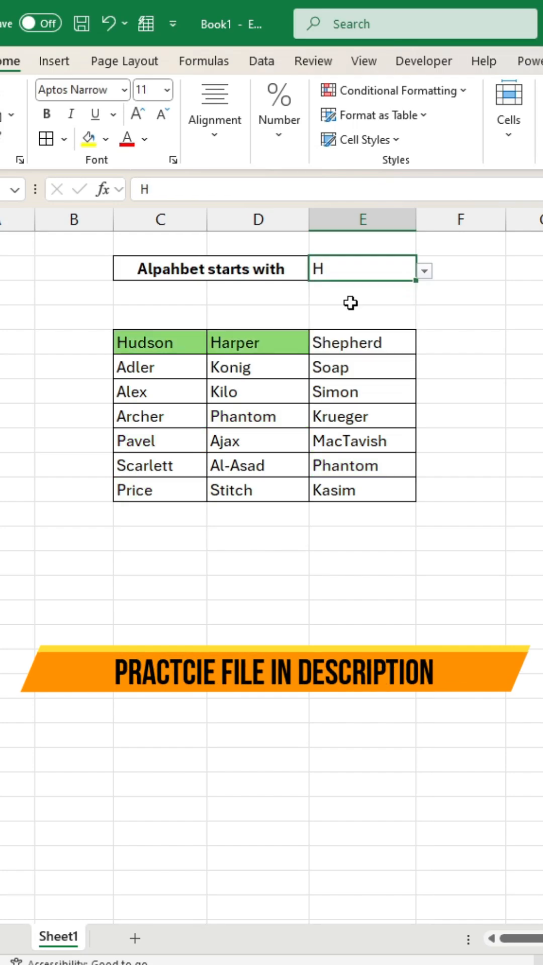
click(423, 269)
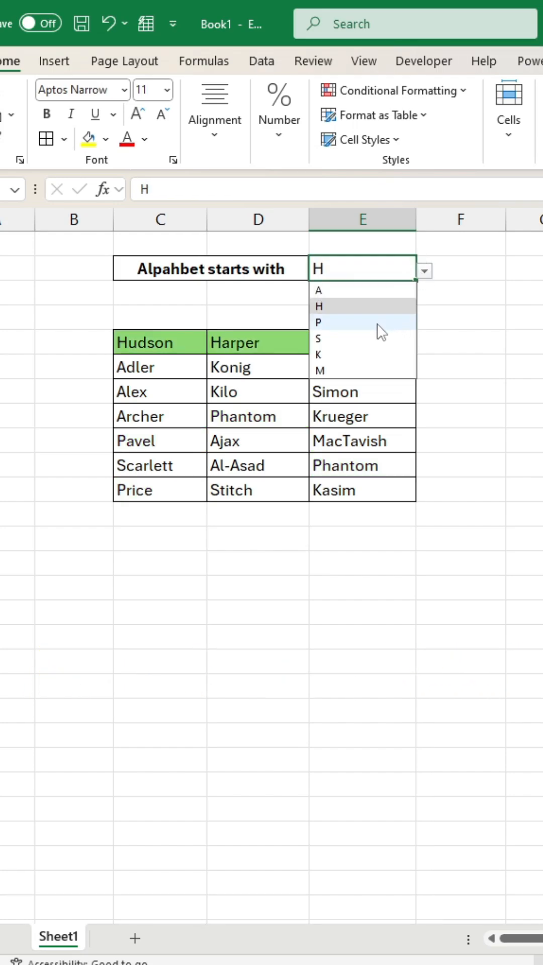
click(319, 338)
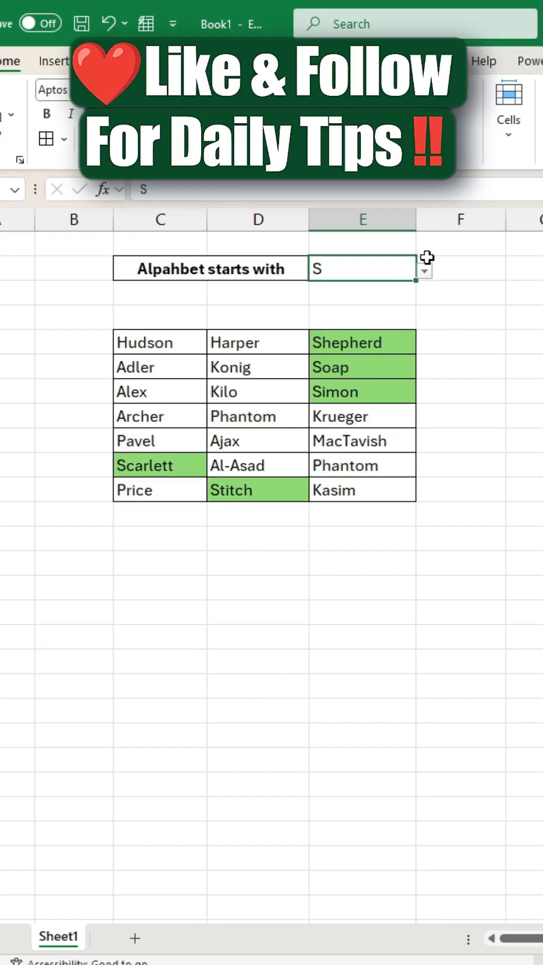